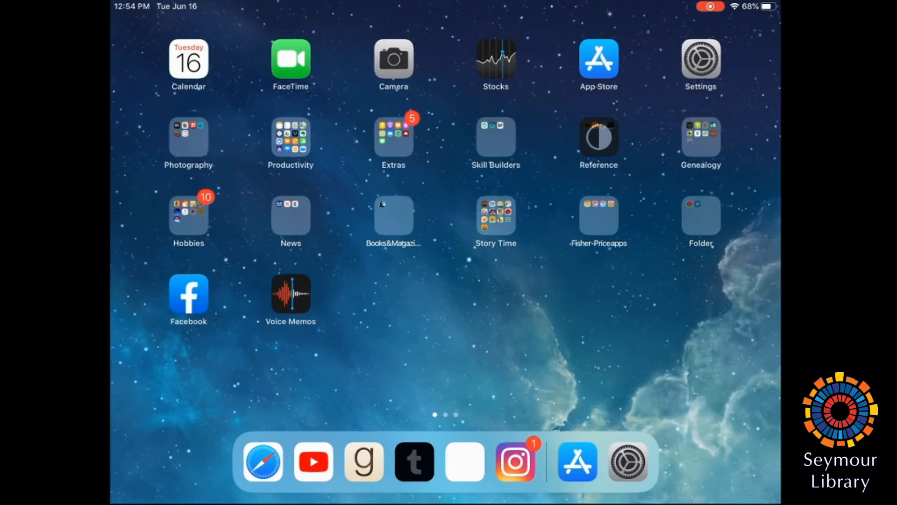
Search the App Store for 'Mango' and open the Mango Languages app to its welcome screen
left_click(581, 463)
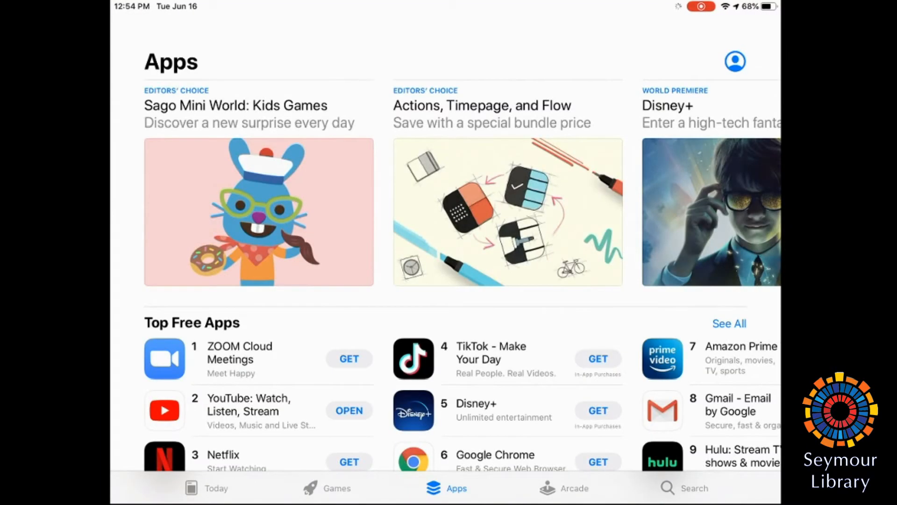
left_click(684, 488)
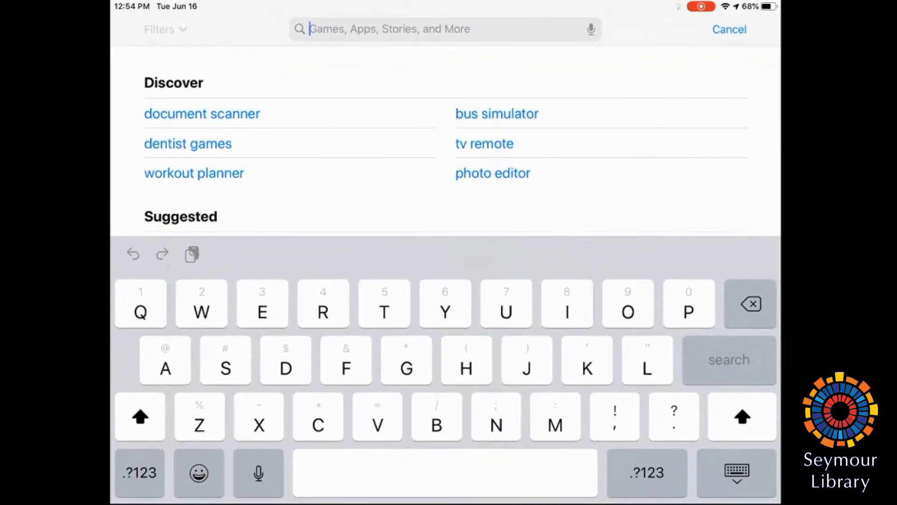
type("Mango")
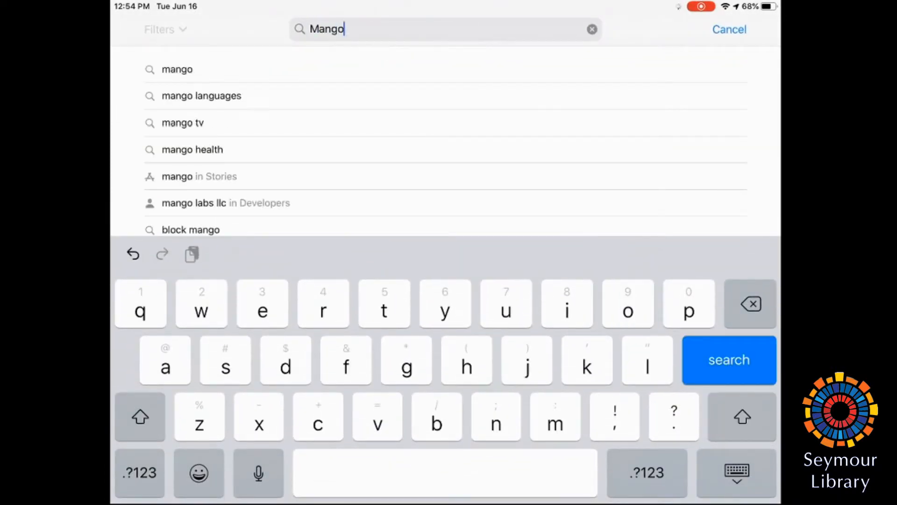
left_click(201, 96)
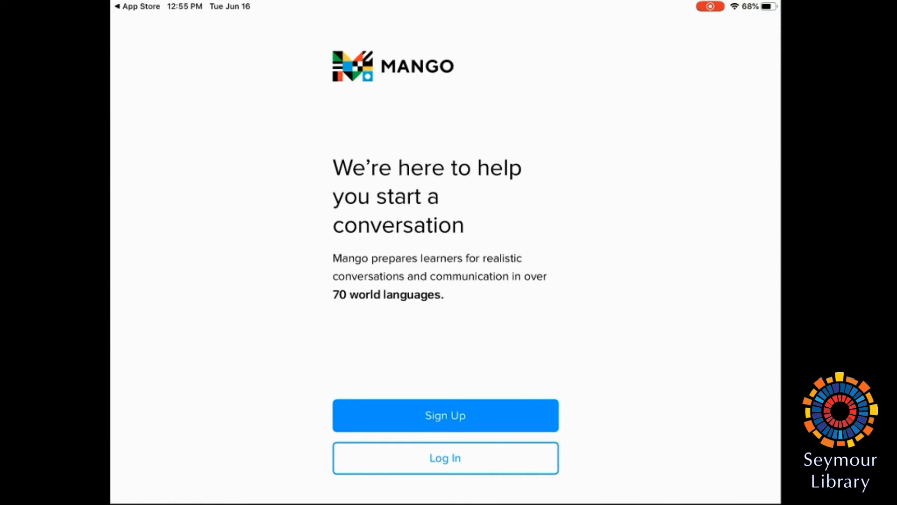
Log in with the account e-mail as username and continue to the password step
left_click(445, 458)
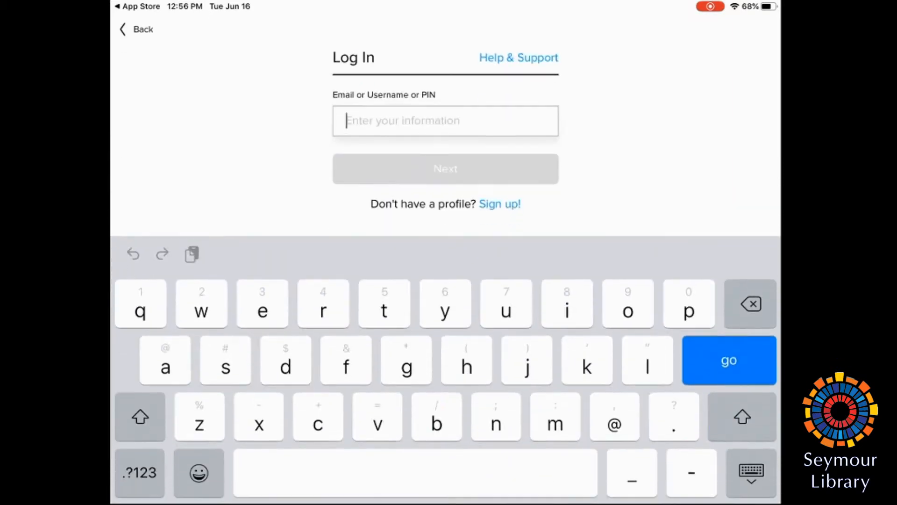
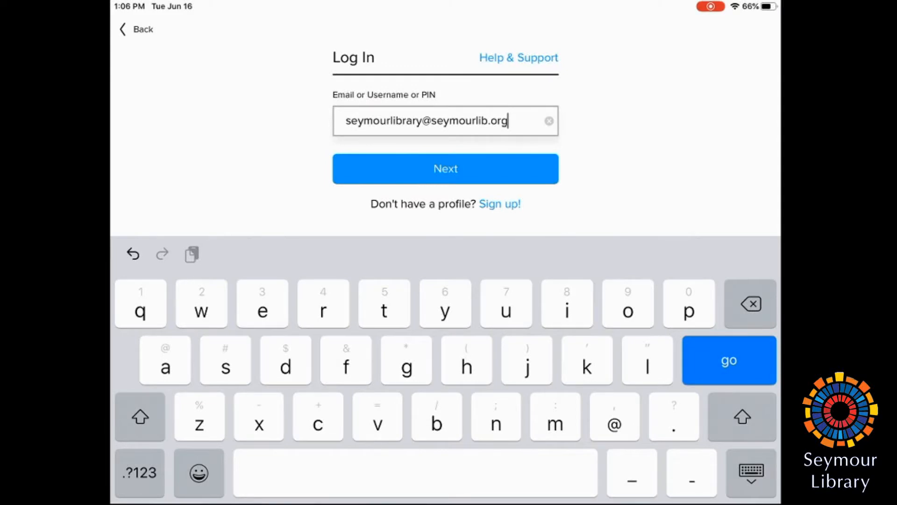
left_click(445, 169)
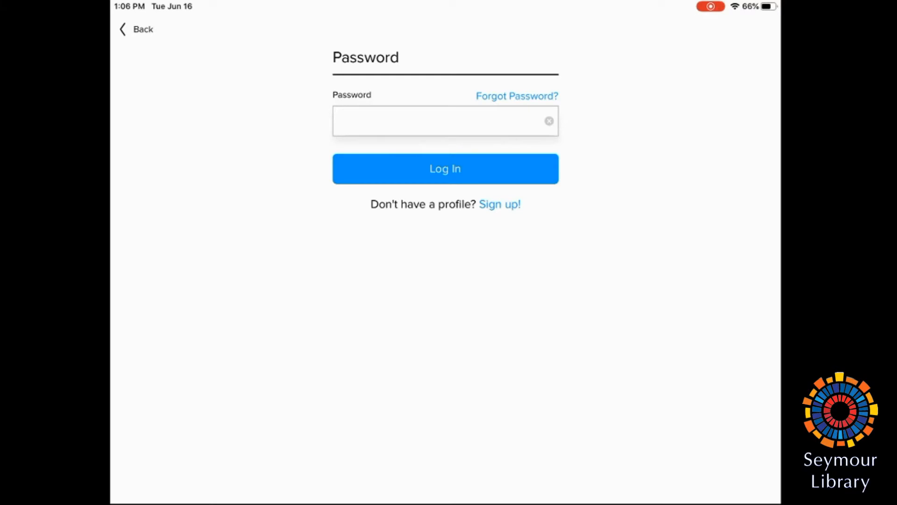
Sign in and open the Japanese Introductions unit's Chapter 1, Salutations and Small Talk
left_click(445, 121)
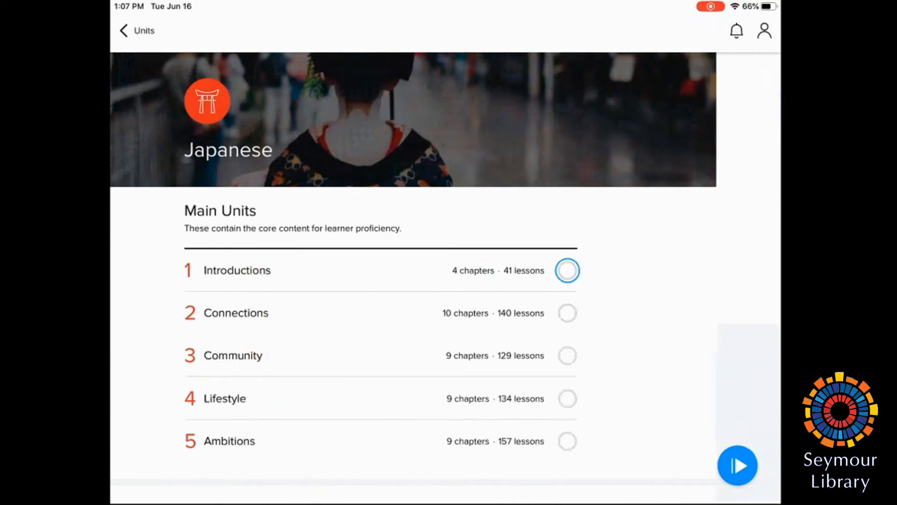
left_click(237, 270)
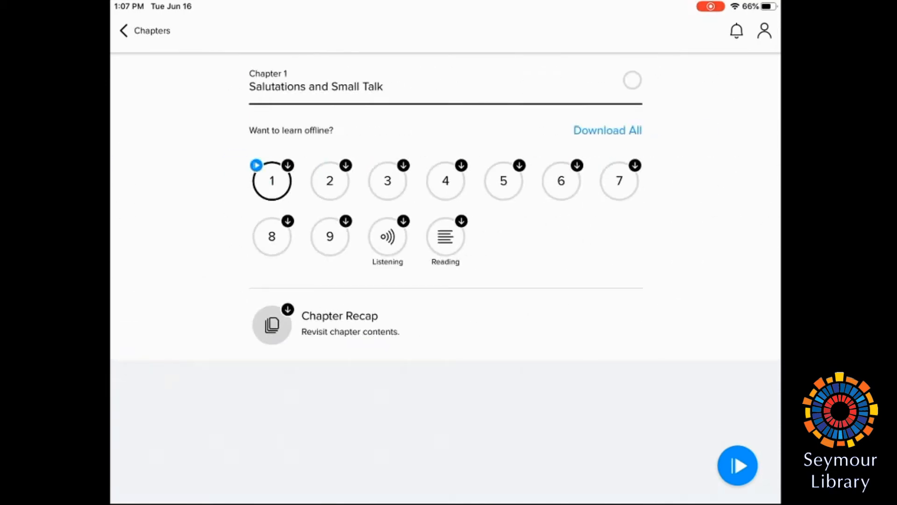
Resume the Japanese lesson from Your Pathway, reaching slide 4 of 16, Good afternoon
left_click(740, 465)
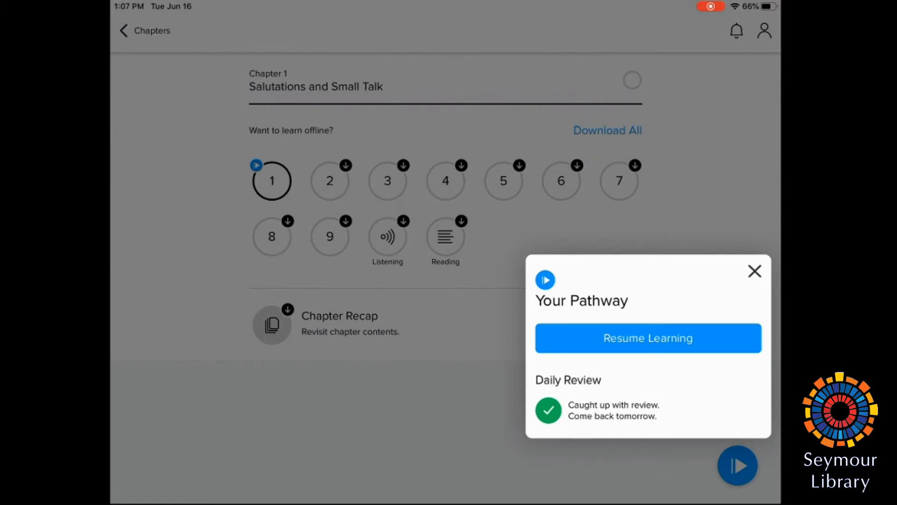
left_click(648, 339)
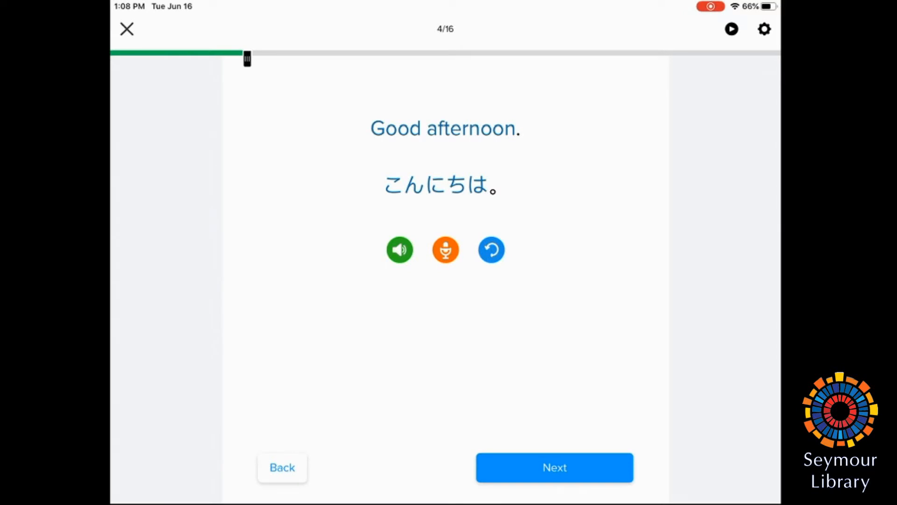
left_click(555, 467)
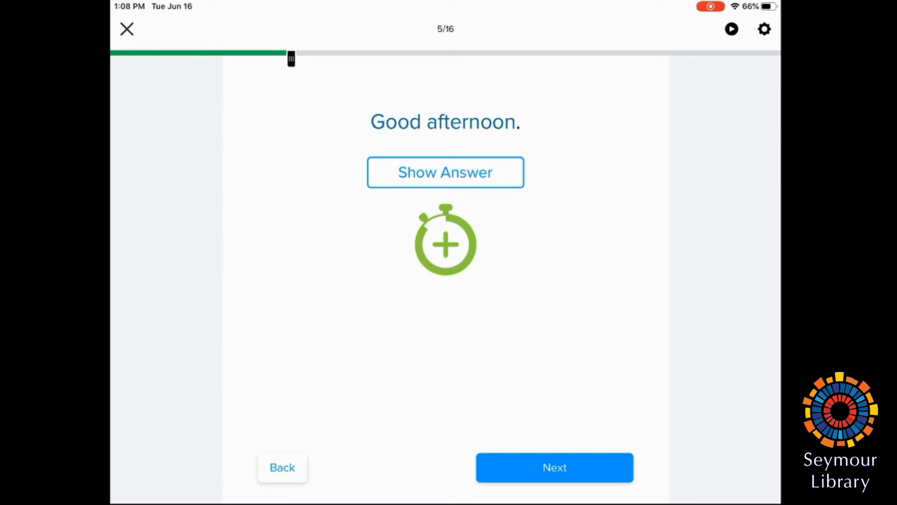
left_click(282, 467)
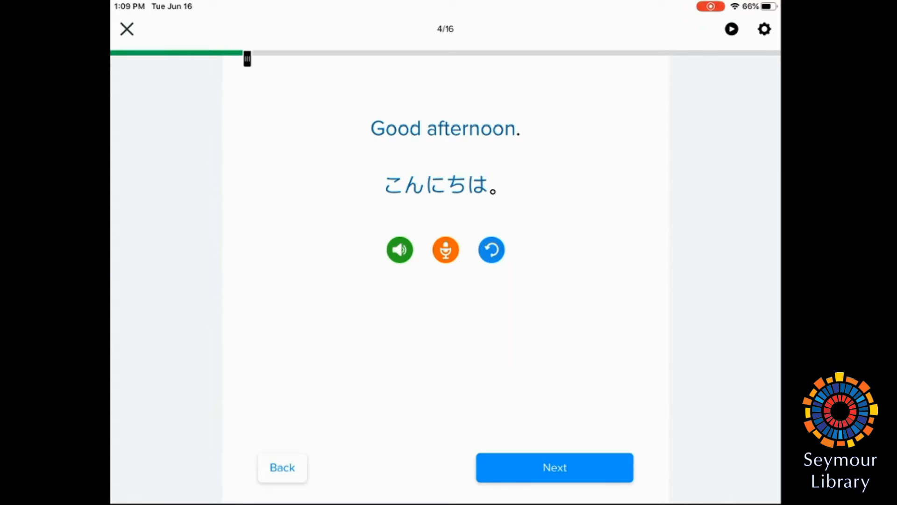
left_click(731, 28)
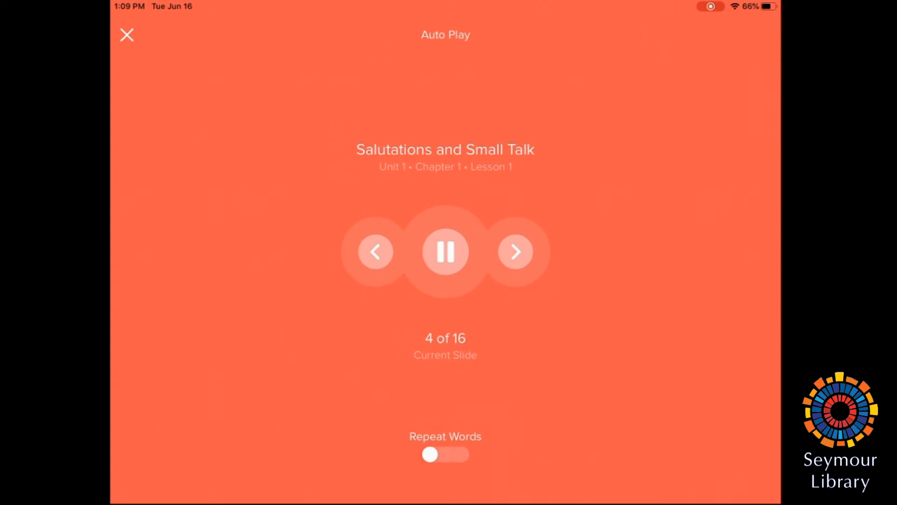
left_click(445, 253)
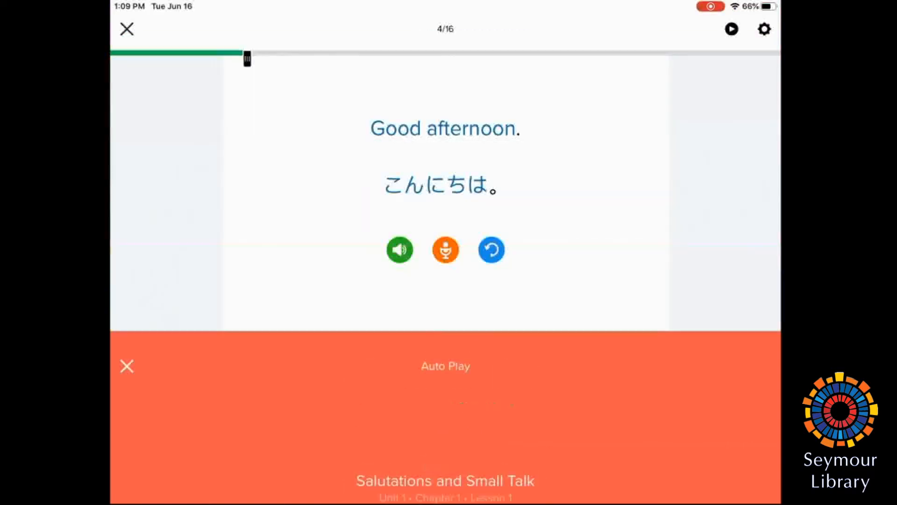
left_click(126, 366)
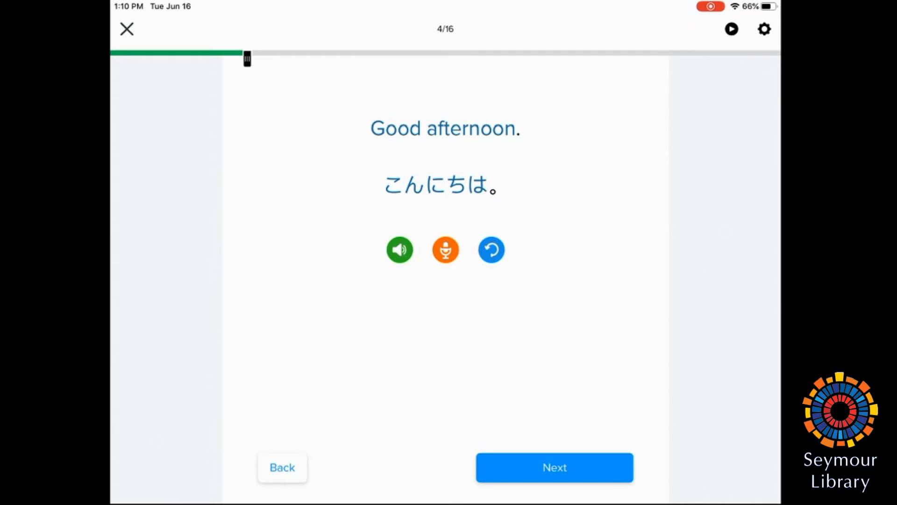
left_click(763, 29)
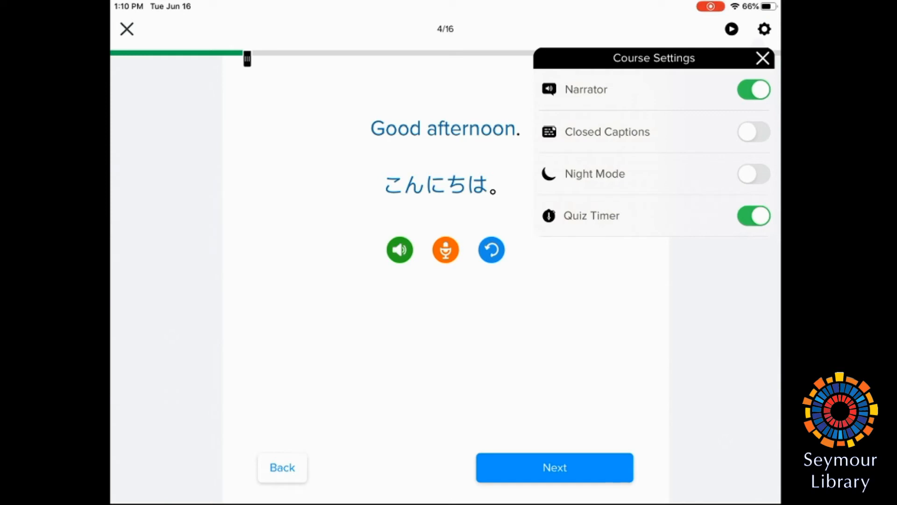
left_click(753, 174)
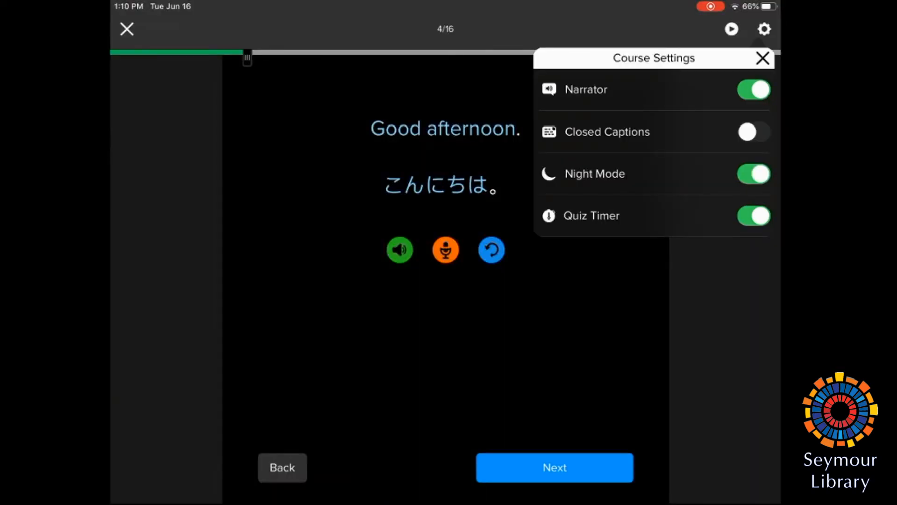
left_click(752, 89)
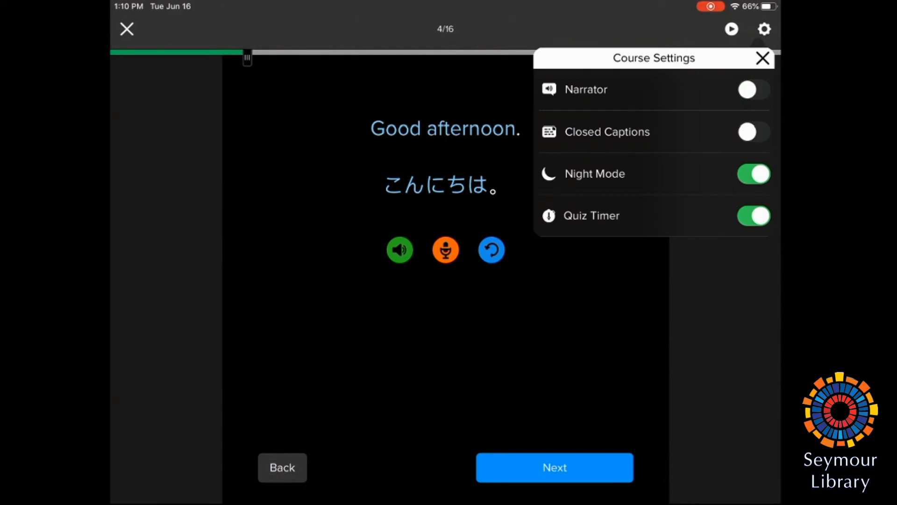
left_click(753, 91)
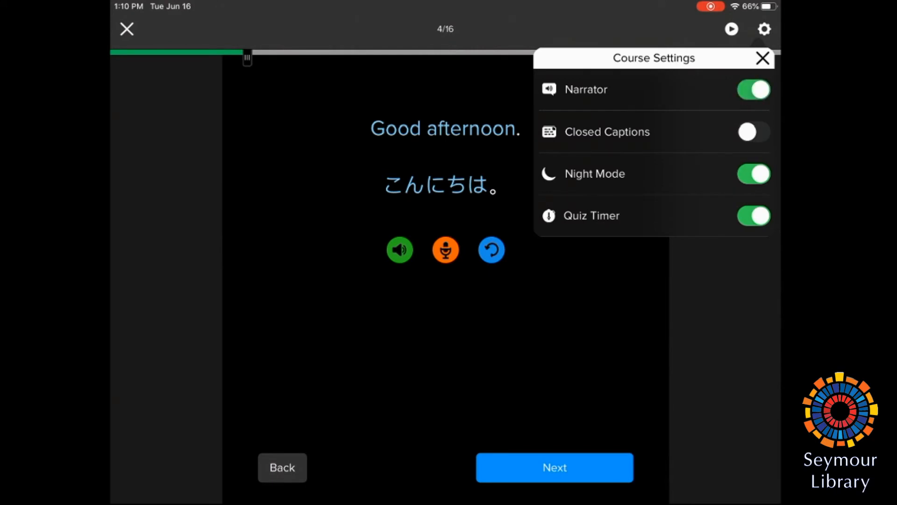
left_click(753, 131)
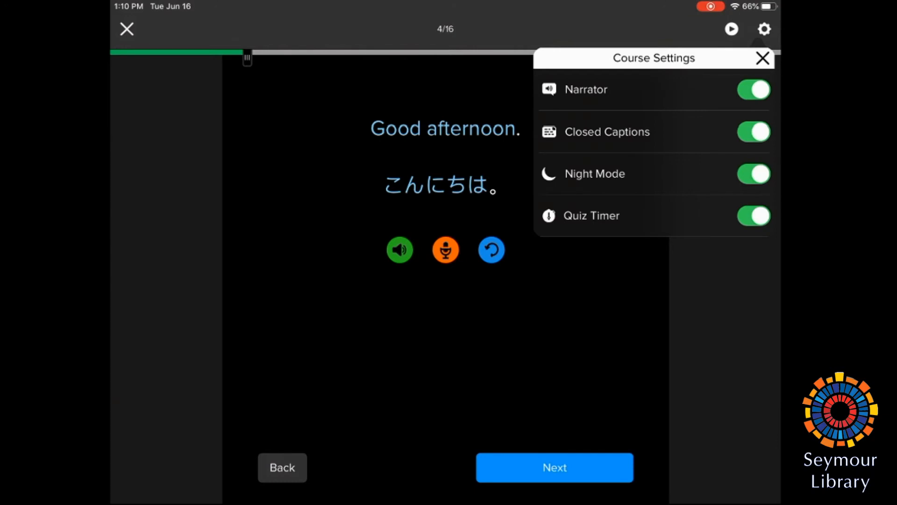
left_click(752, 174)
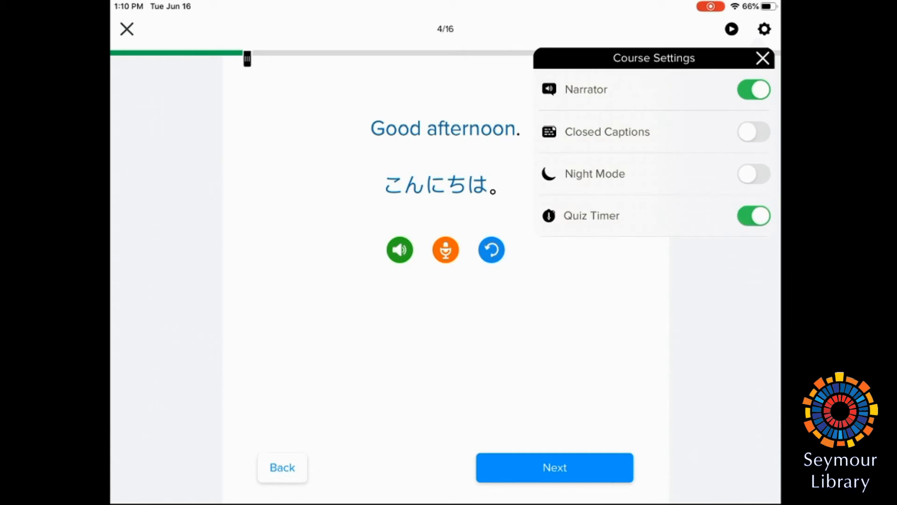
left_click(762, 58)
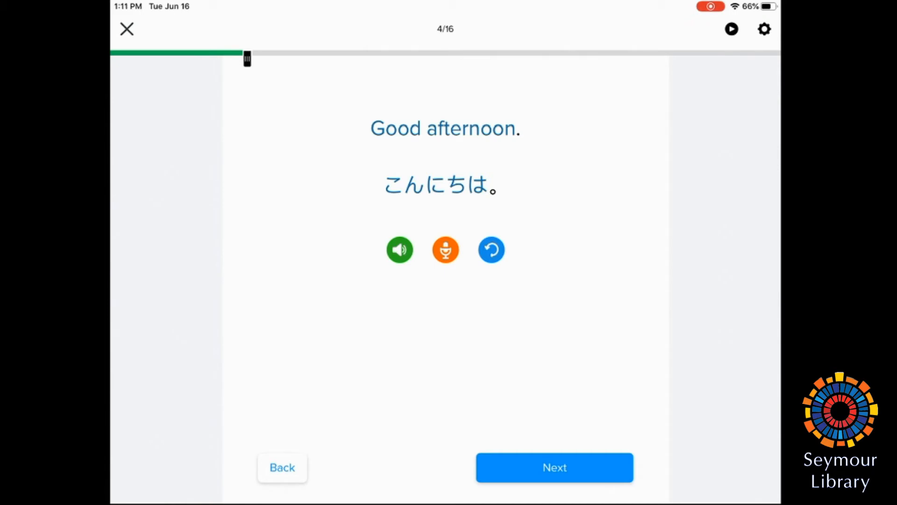
left_click(124, 29)
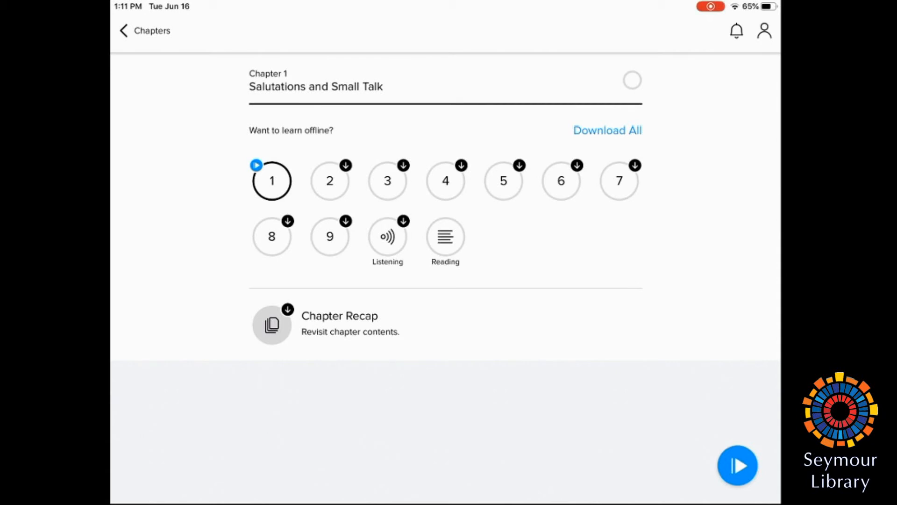
Bring up the profile panel over the Chapter 1 lesson list
left_click(763, 32)
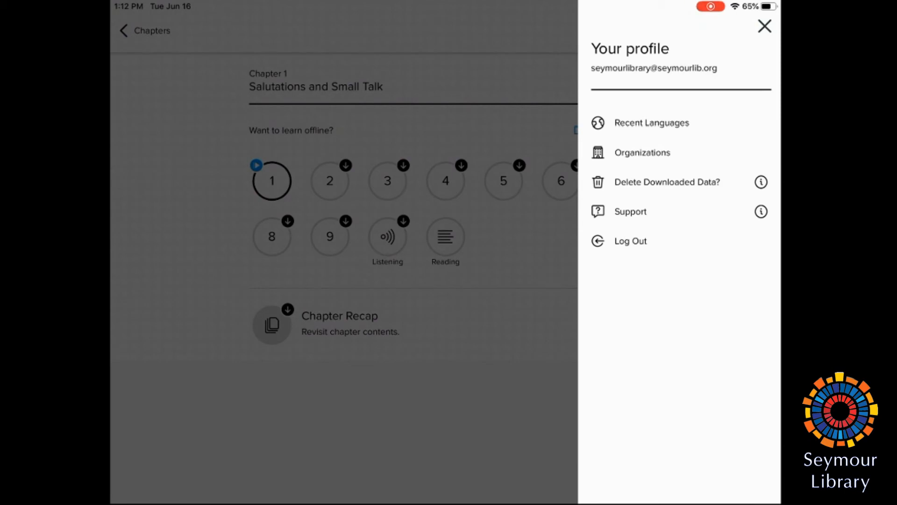
Dismiss the profile panel to return to Chapter 1's Salutations and Small Talk lessons
left_click(762, 26)
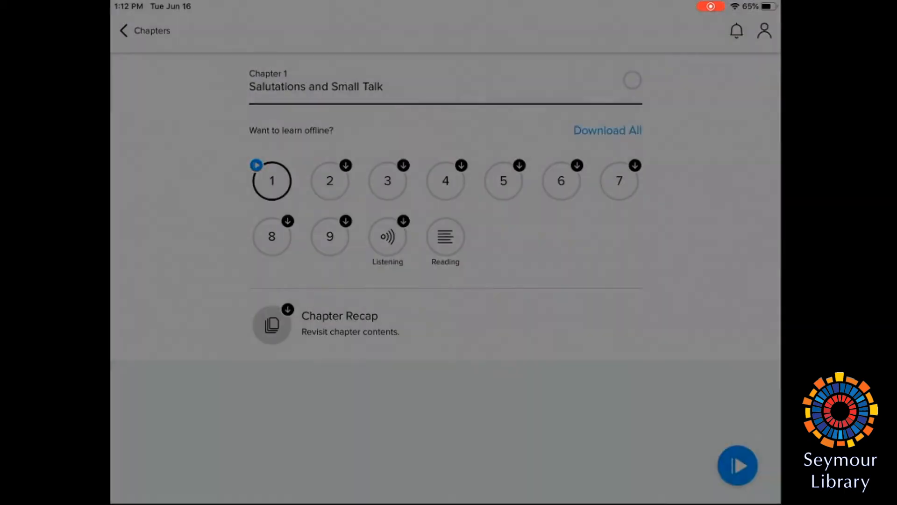
left_click(735, 31)
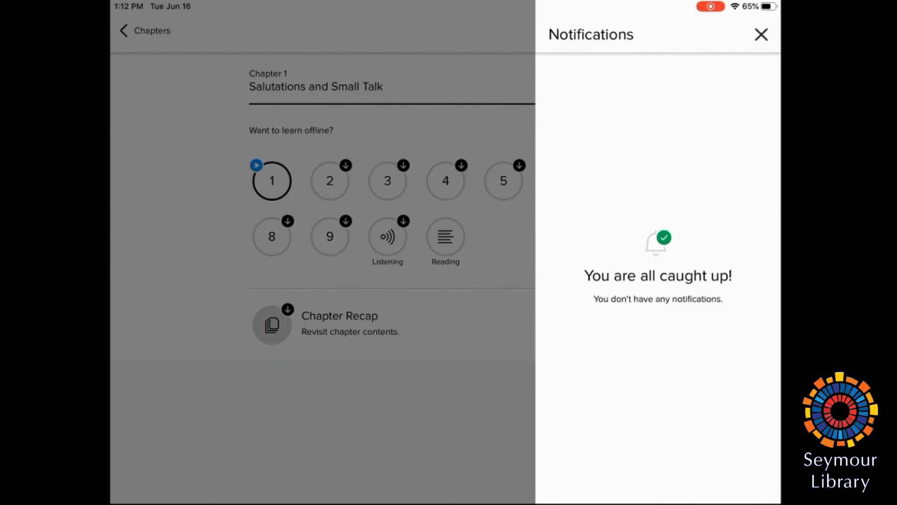
left_click(760, 34)
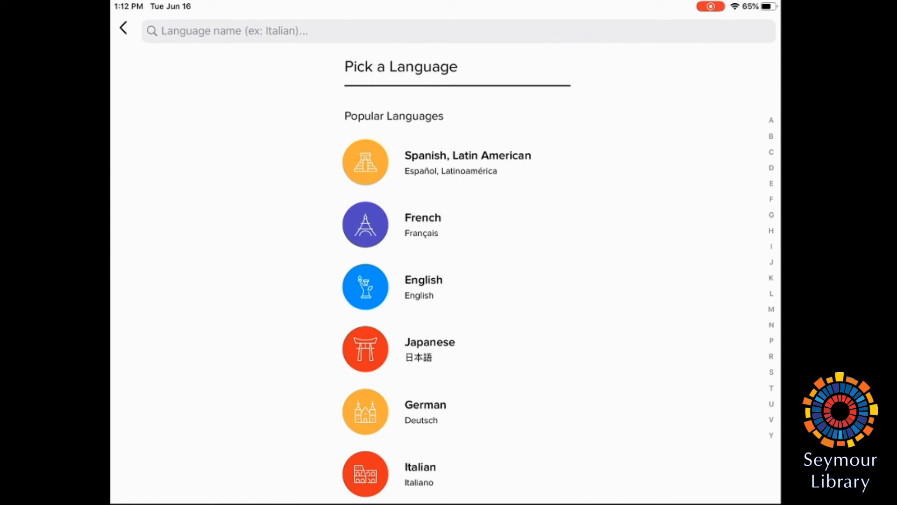
Scroll through Popular and All Languages down to Yiddish, then back to Pirate
scroll("down", 3)
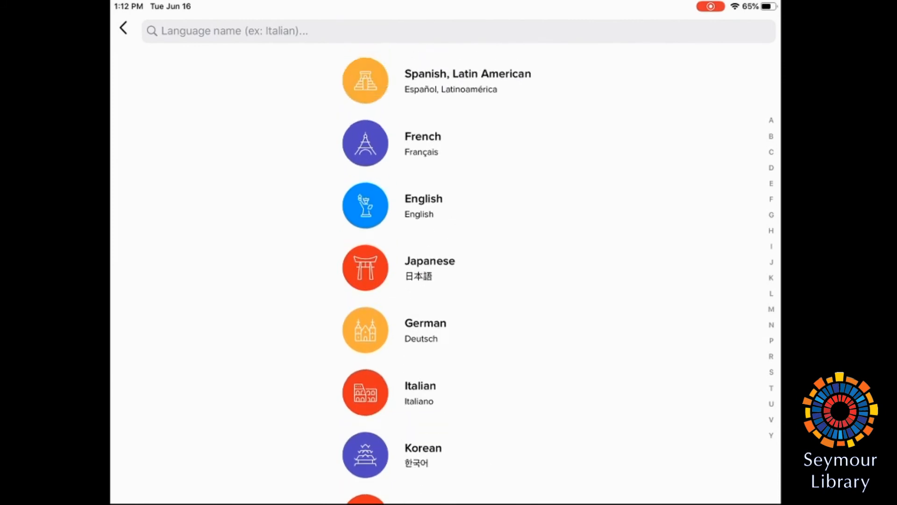
scroll("down", 3)
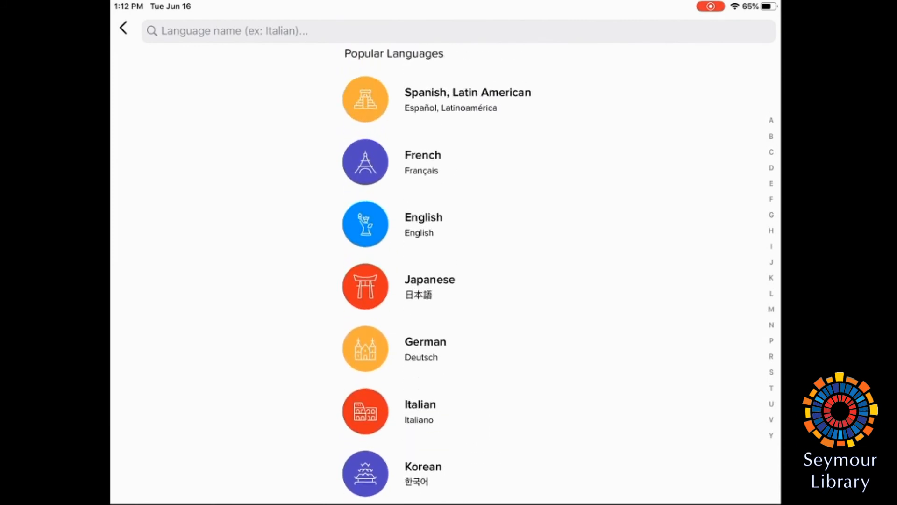
scroll("down", 3)
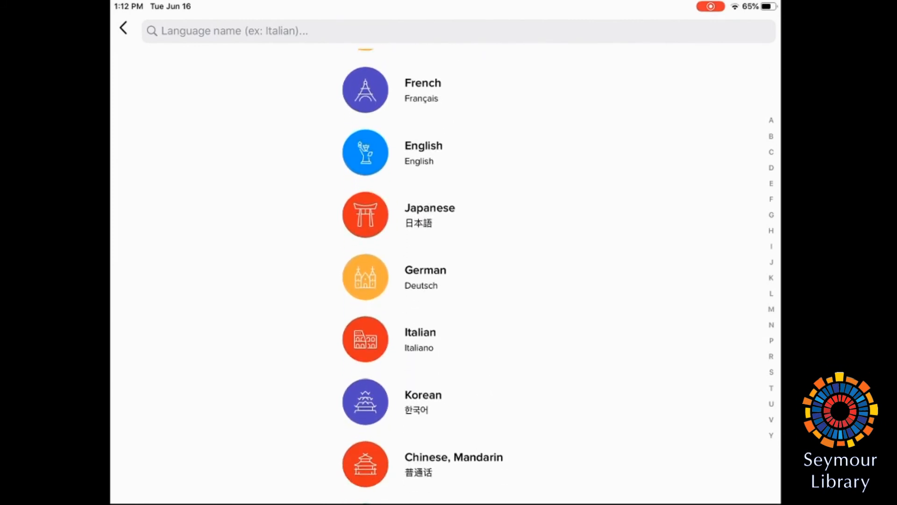
scroll("down", 3)
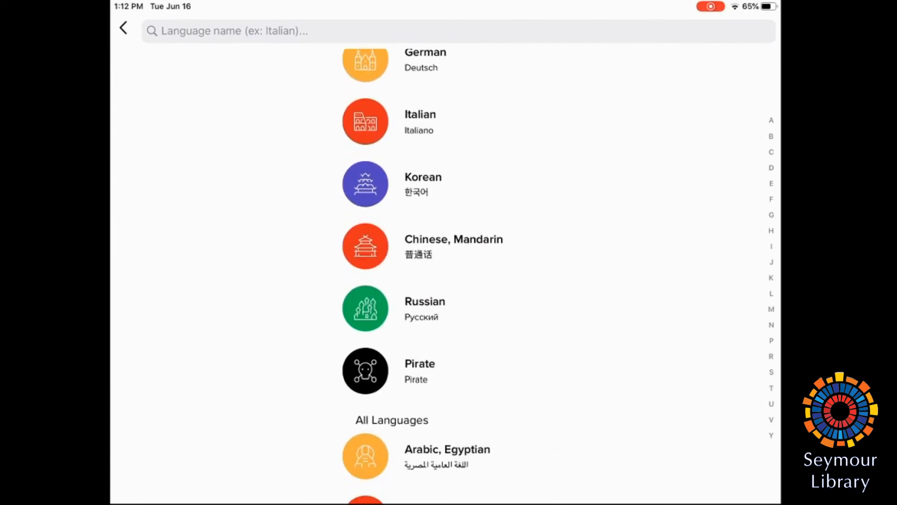
scroll("down", 3)
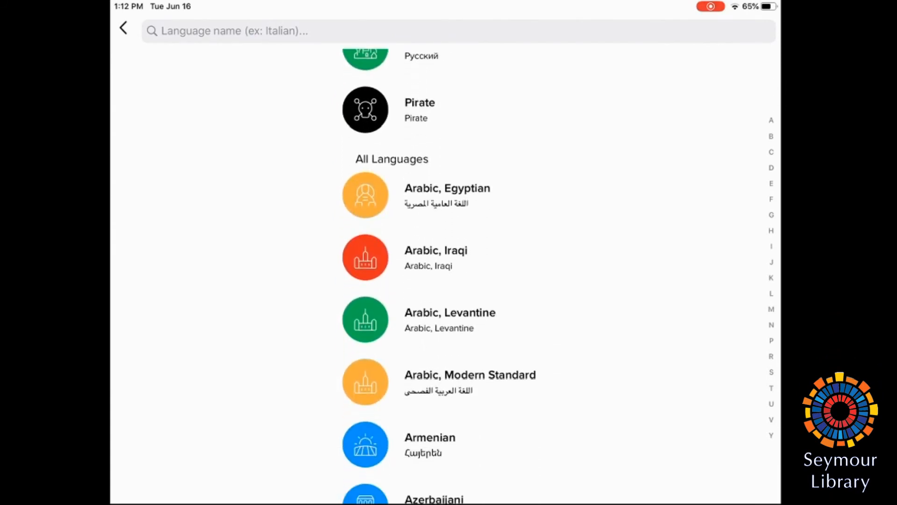
scroll("down", 3)
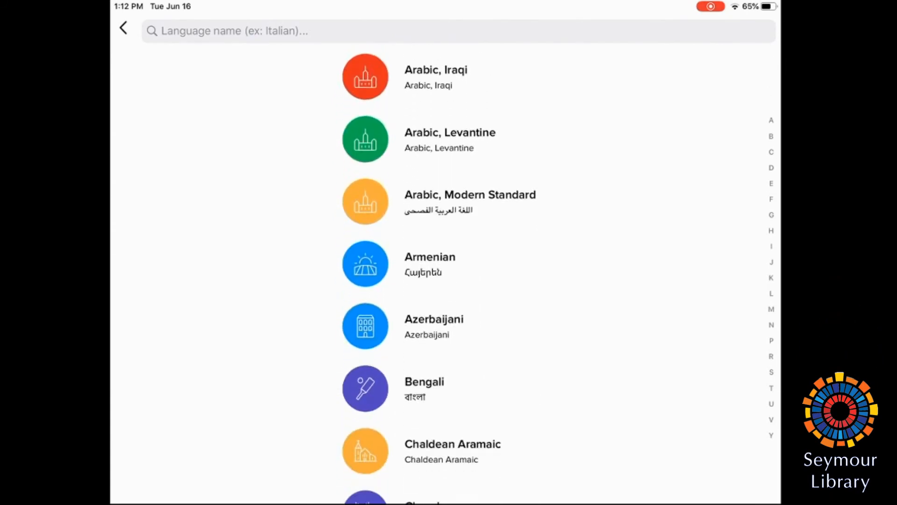
scroll("down", 3)
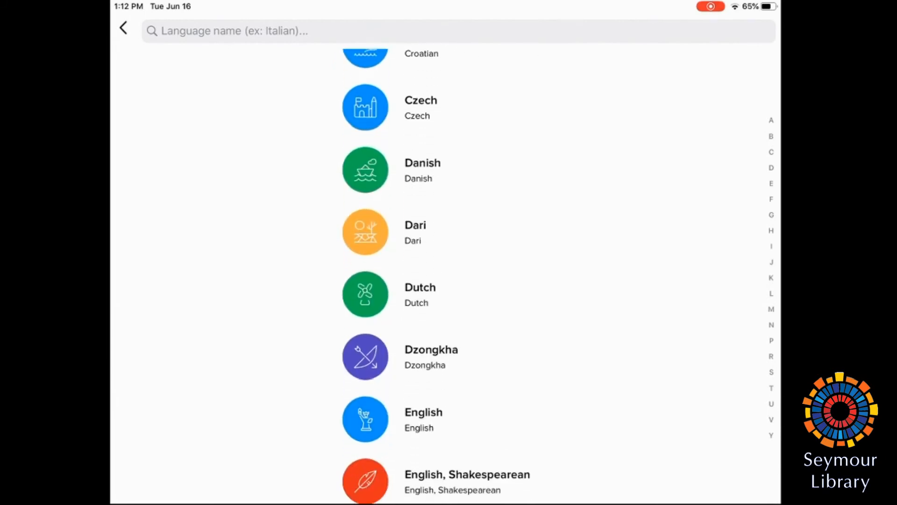
scroll("down", 3)
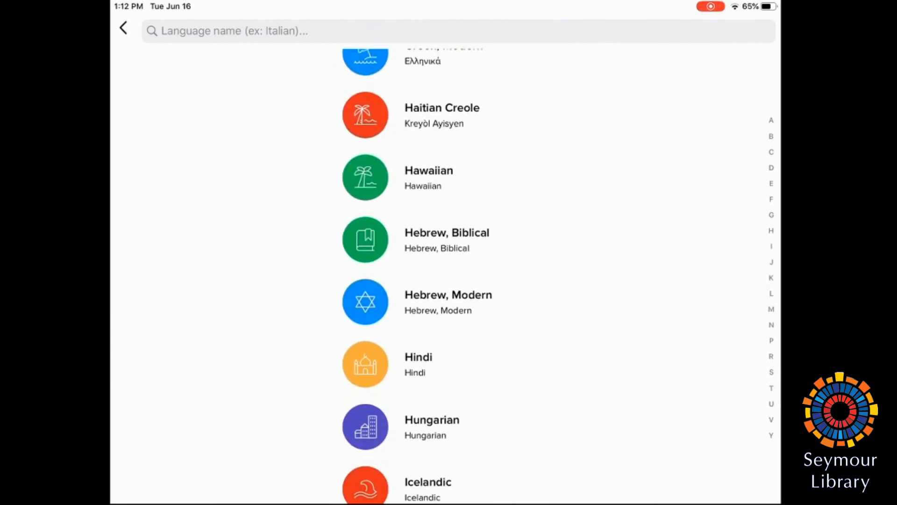
scroll("down", 3)
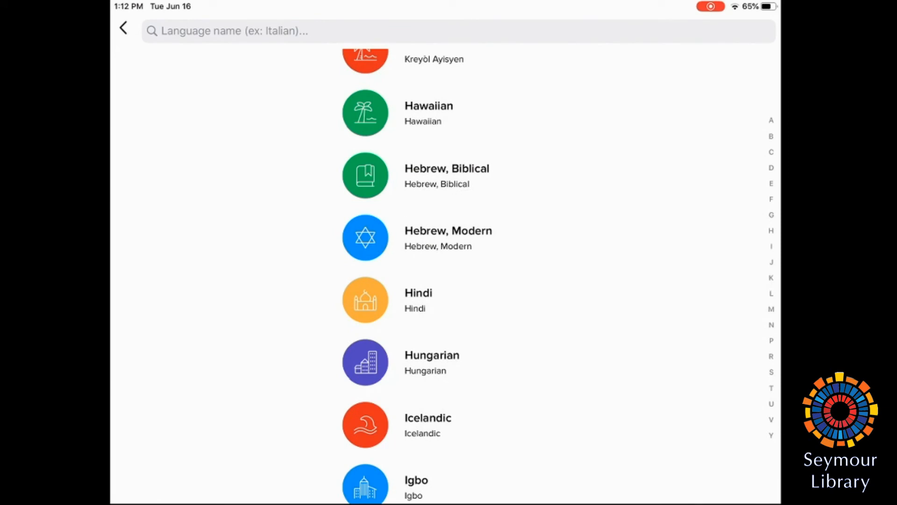
scroll("down", 3)
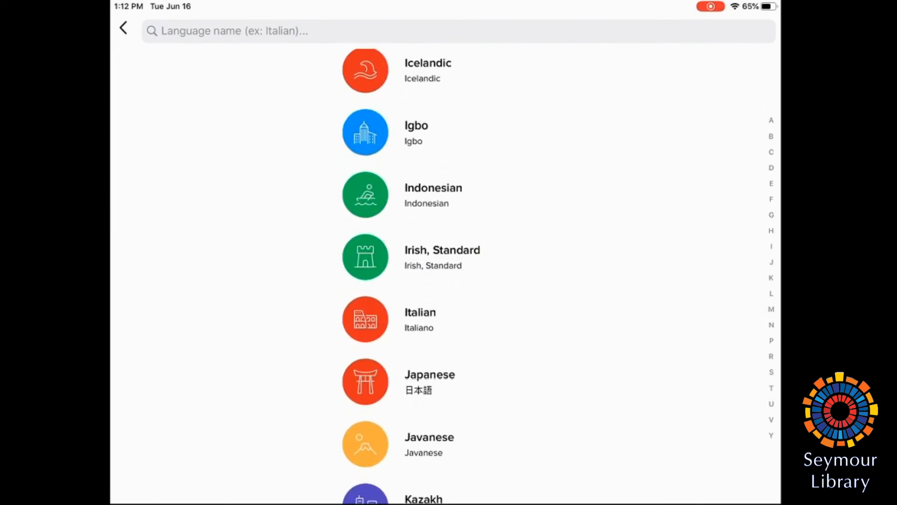
scroll("down", 3)
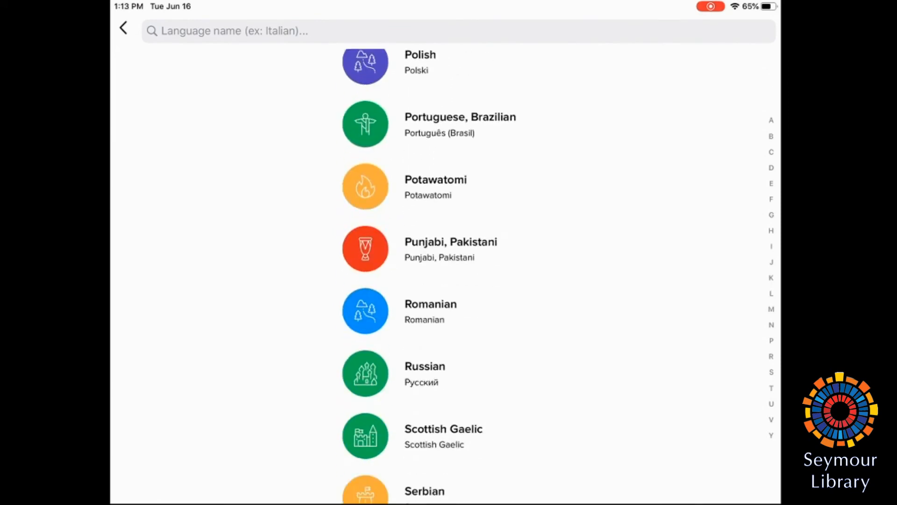
scroll("down", 3)
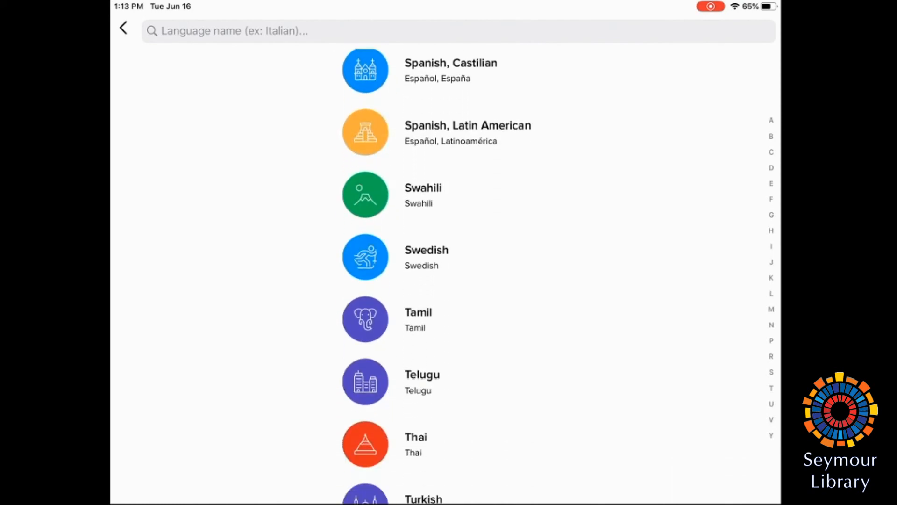
scroll("down", 3)
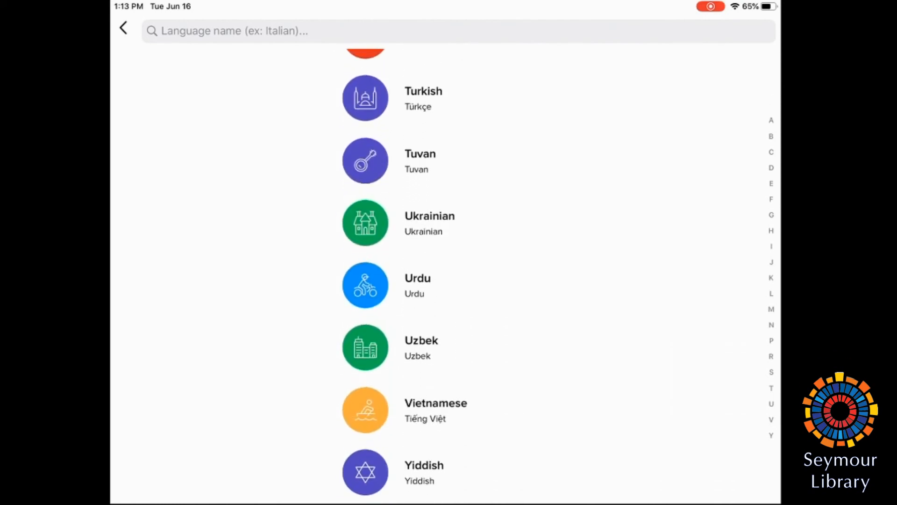
scroll("up", 3)
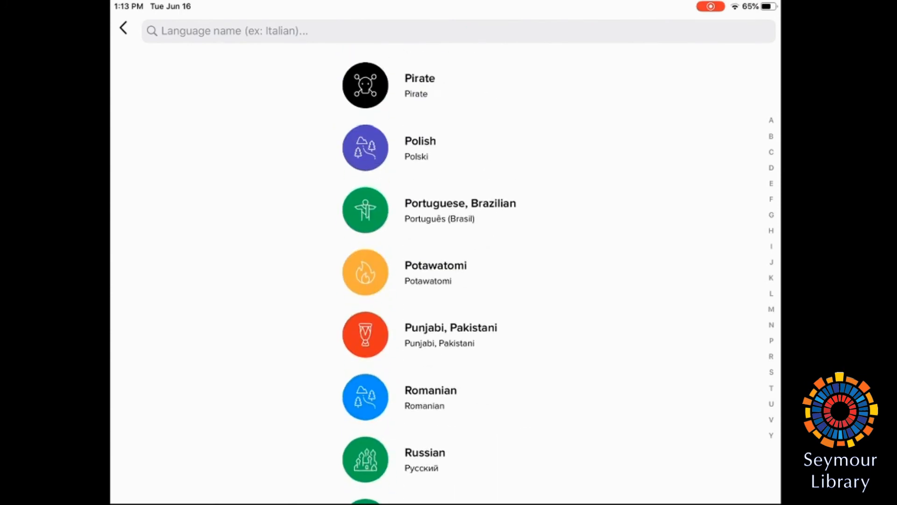
scroll("down", 3)
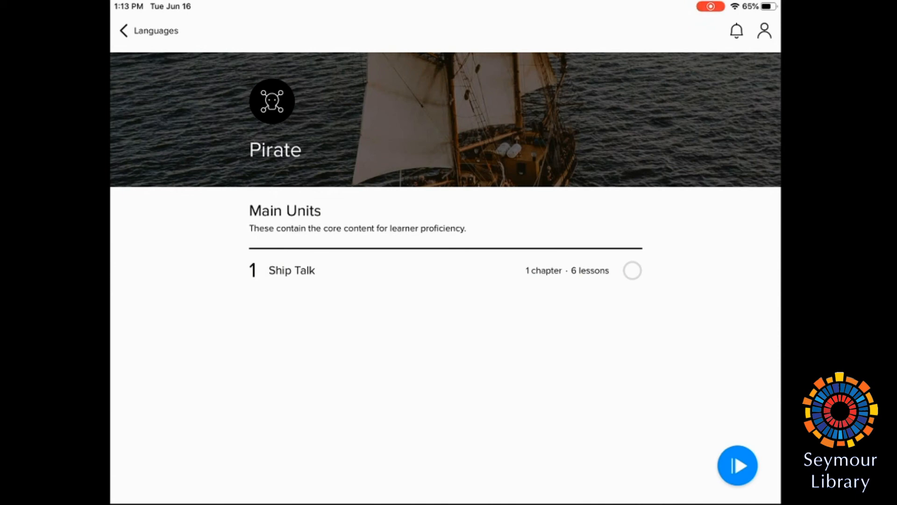
Start the Pirate course from Your Pathway, opening Lesson 1, Captain's Orders
left_click(738, 465)
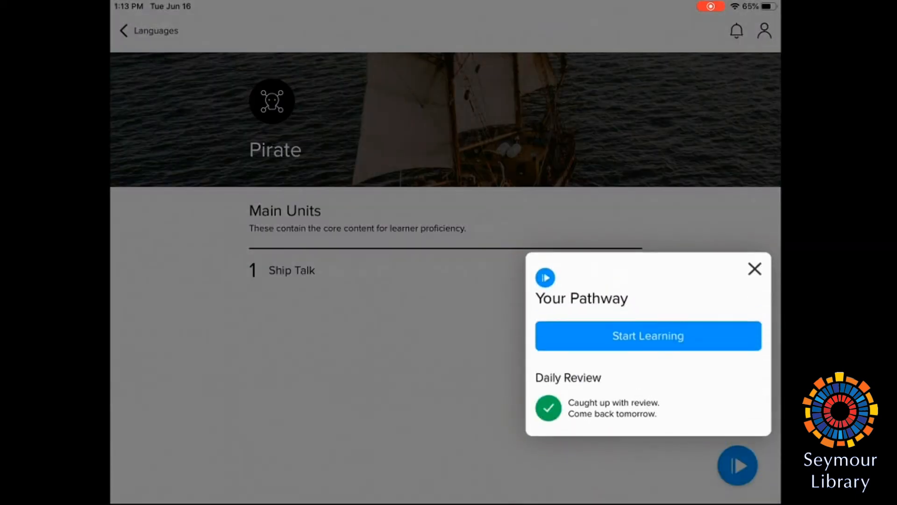
left_click(648, 335)
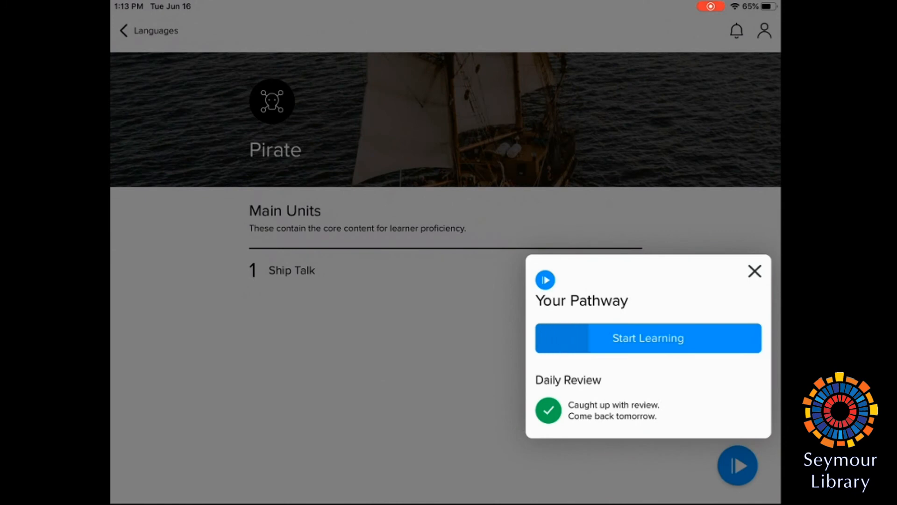
left_click(648, 338)
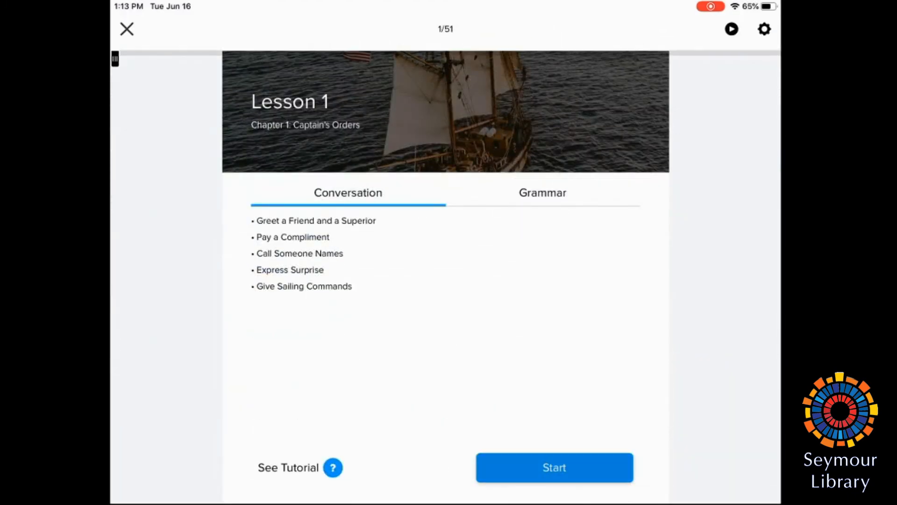
Play Pirate Lesson 1 to slide 3 of 51, then exit to the Ship Talk course page
left_click(555, 467)
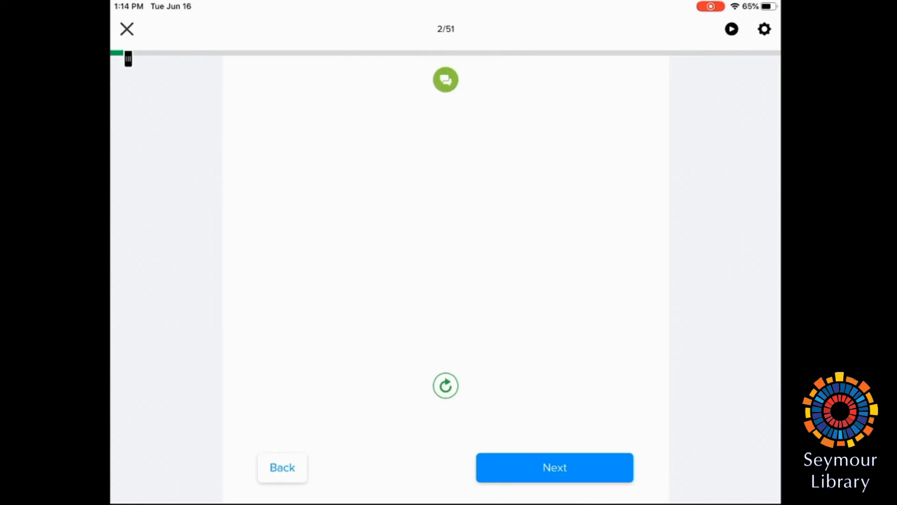
left_click(555, 467)
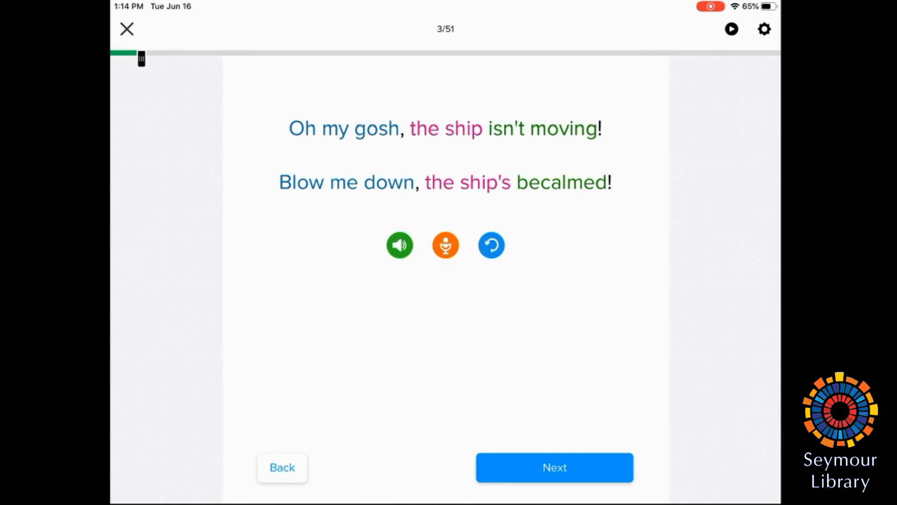
left_click(124, 27)
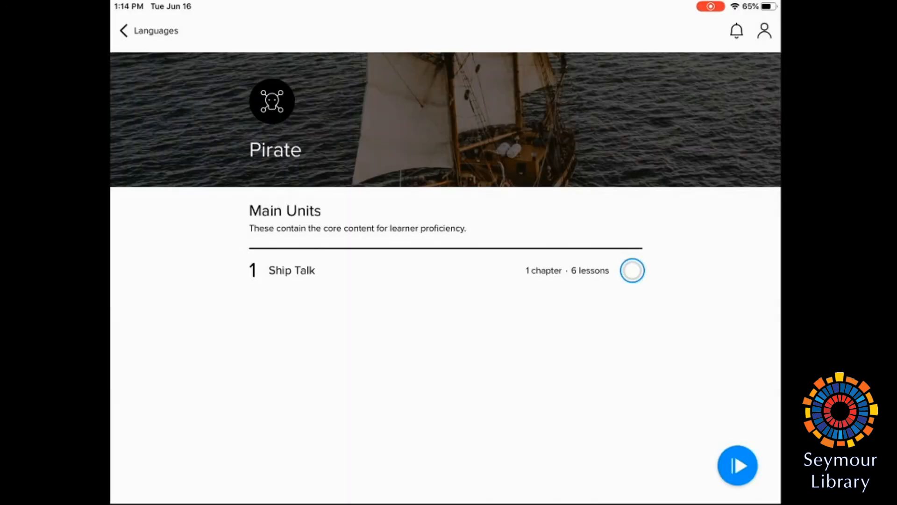